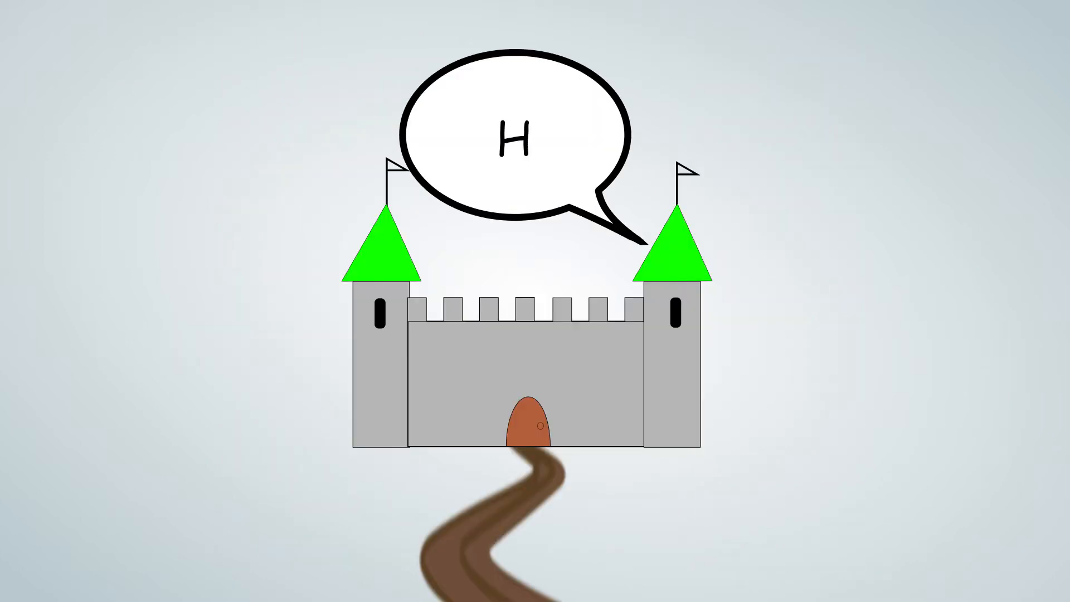
pyautogui.write('01000101')
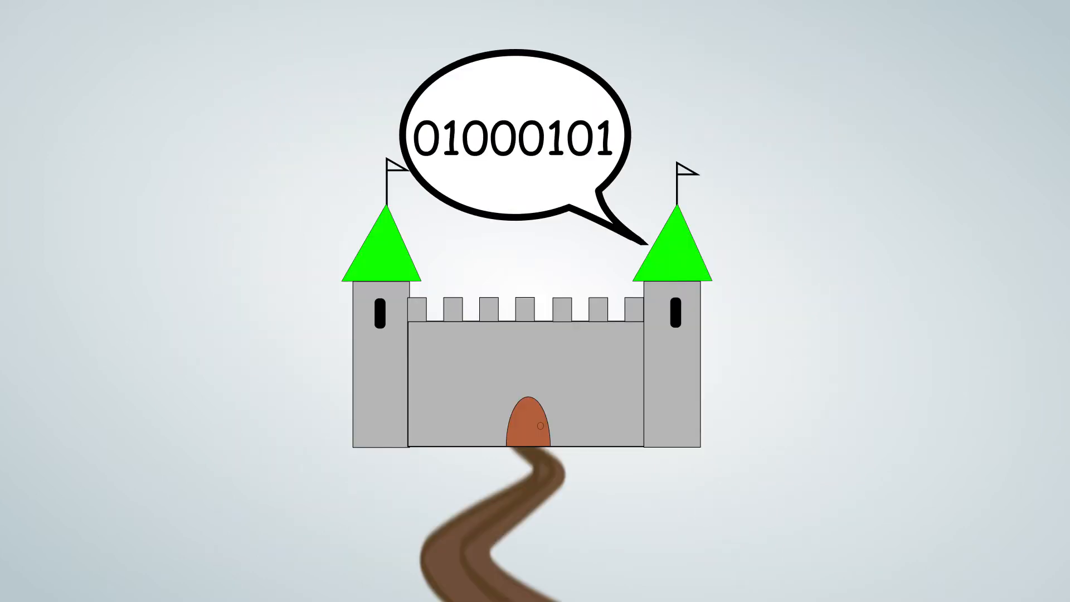